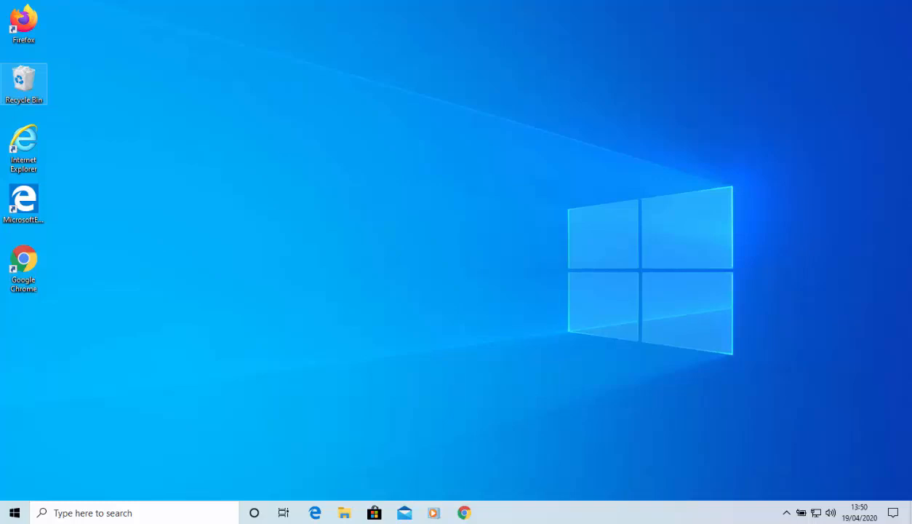
Step: Launch Internet Explorer from its desktop shortcut
left_click(24, 201)
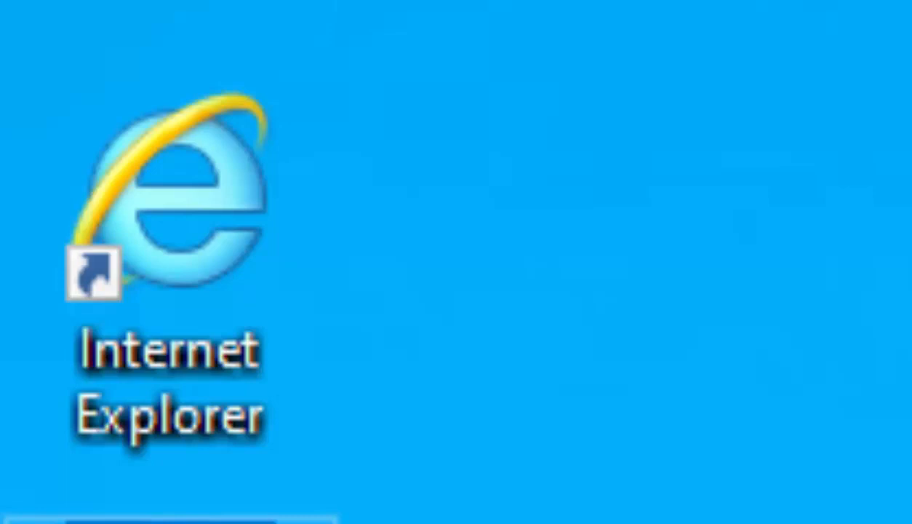
mouse_move(291, 448)
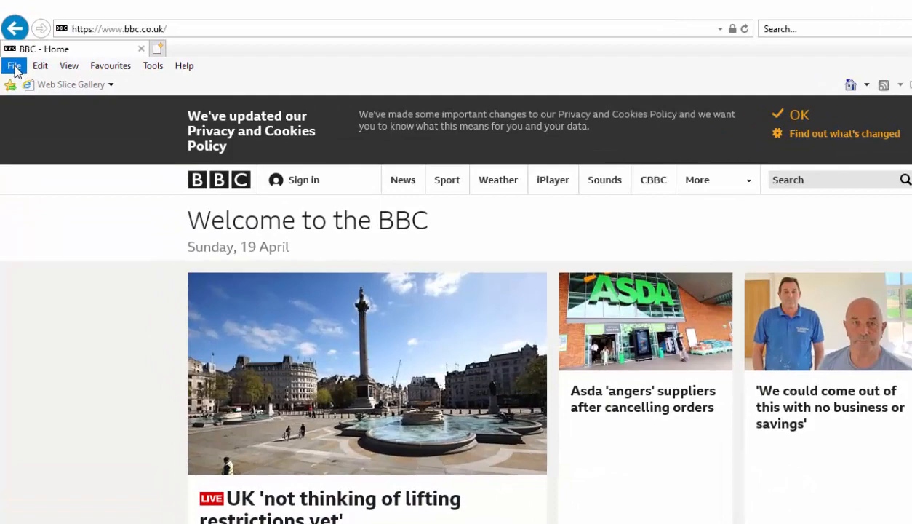
left_click(13, 65)
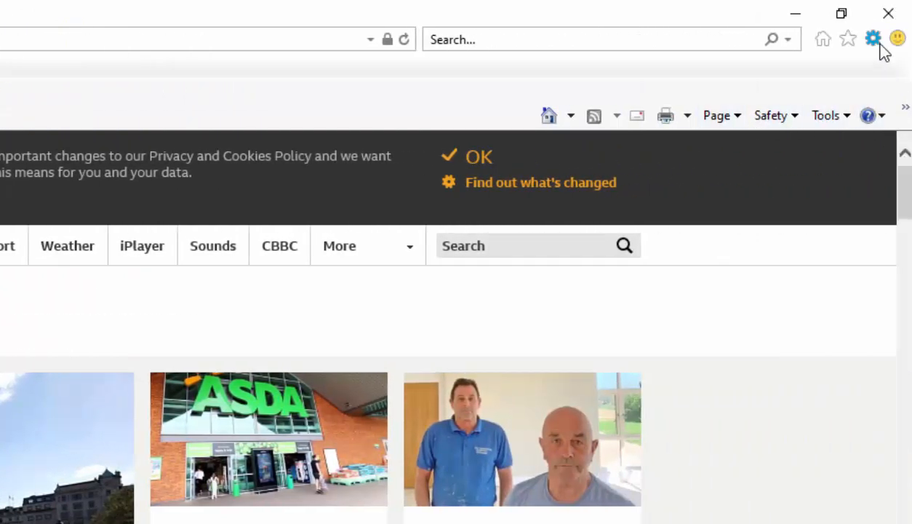
left_click(873, 38)
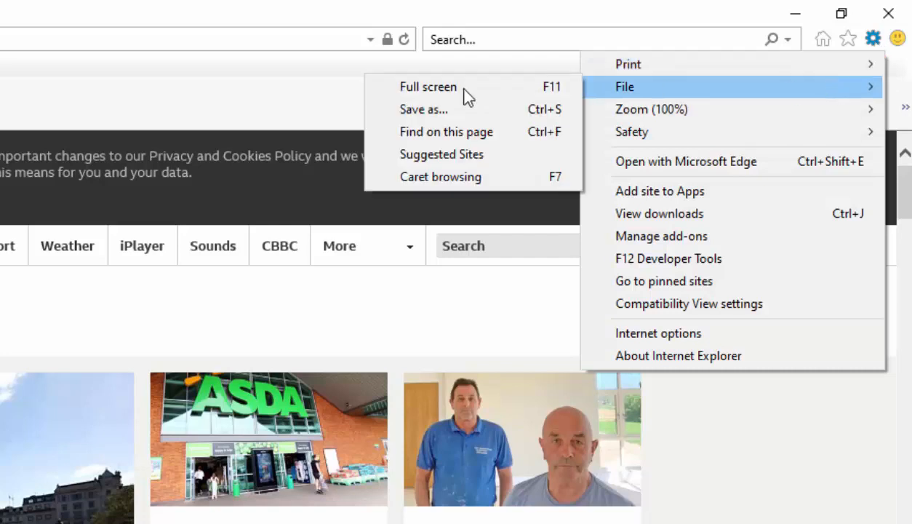
left_click(423, 109)
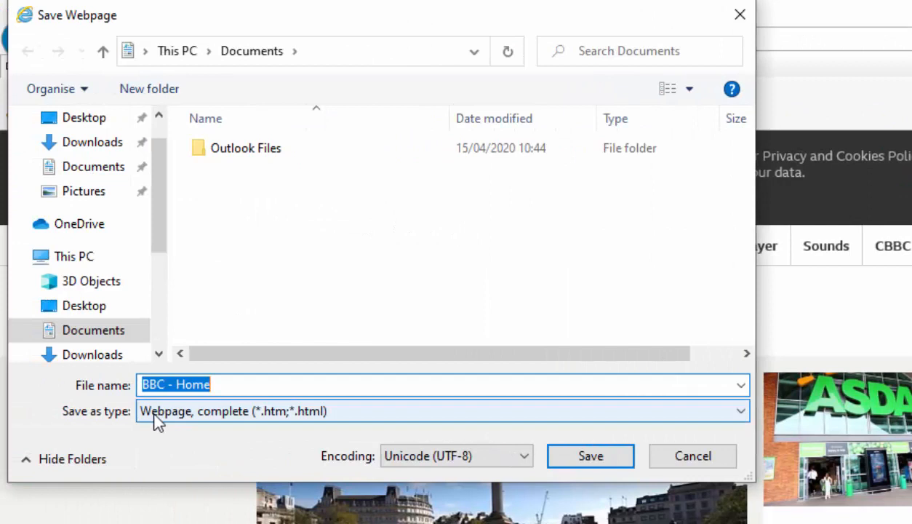
left_click(737, 409)
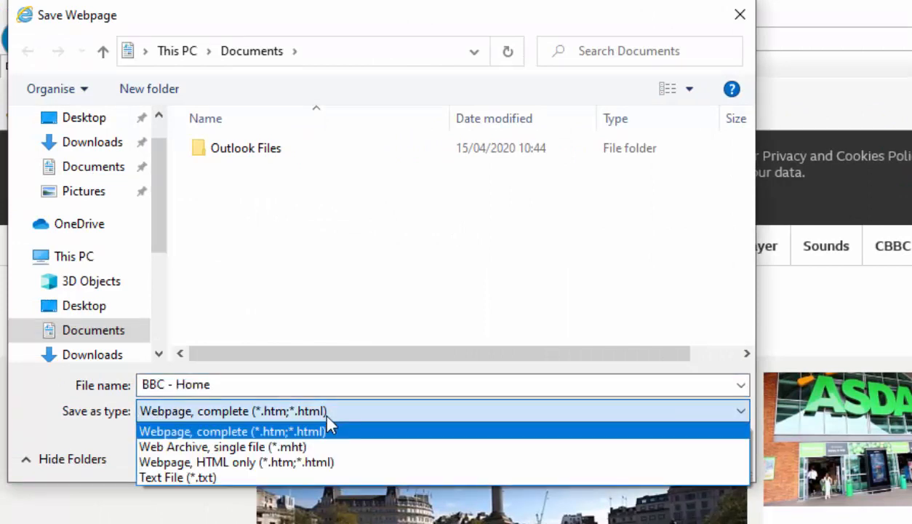
mouse_move(304, 445)
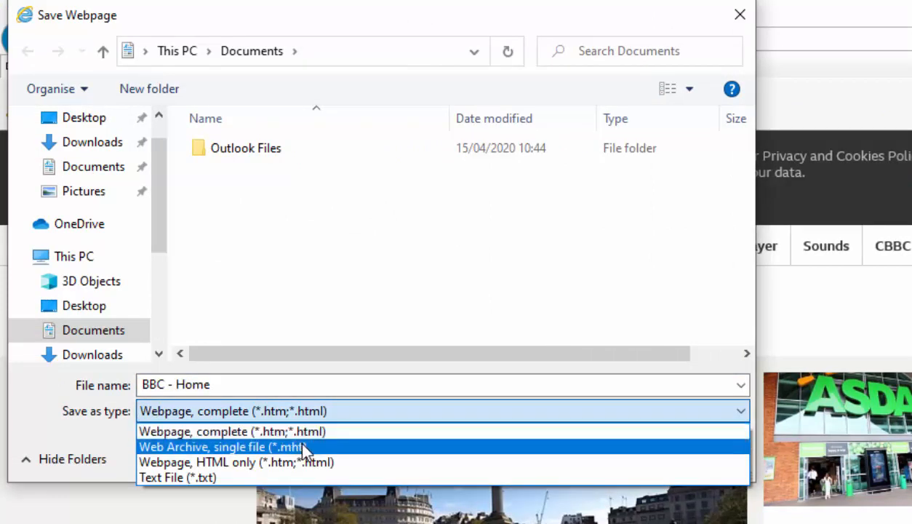
left_click(218, 446)
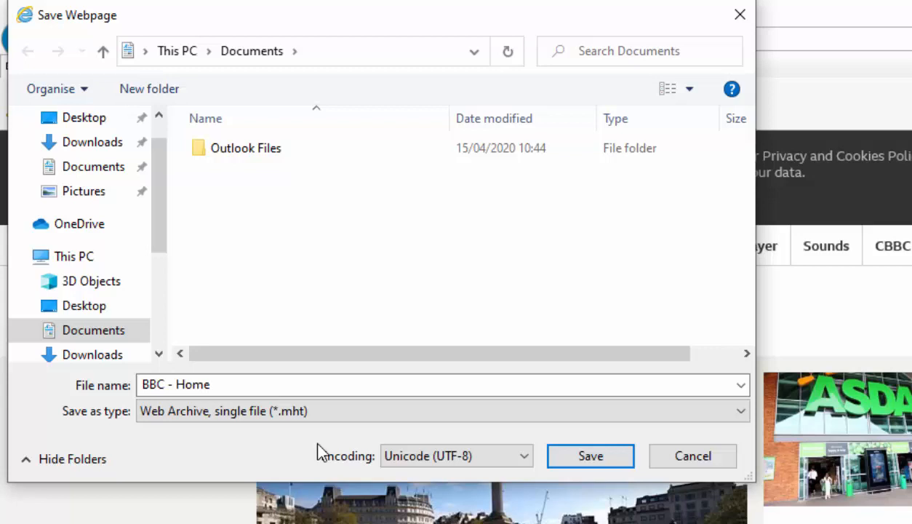
mouse_move(812, 515)
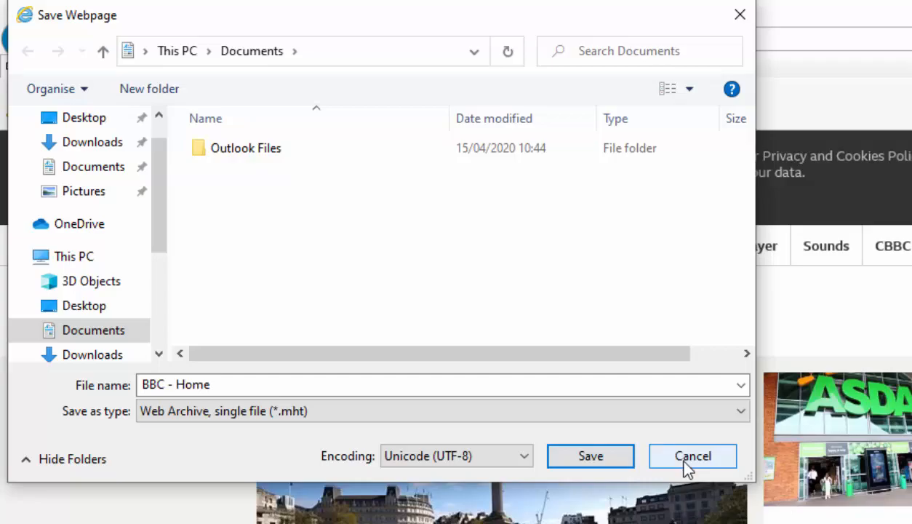
left_click(692, 455)
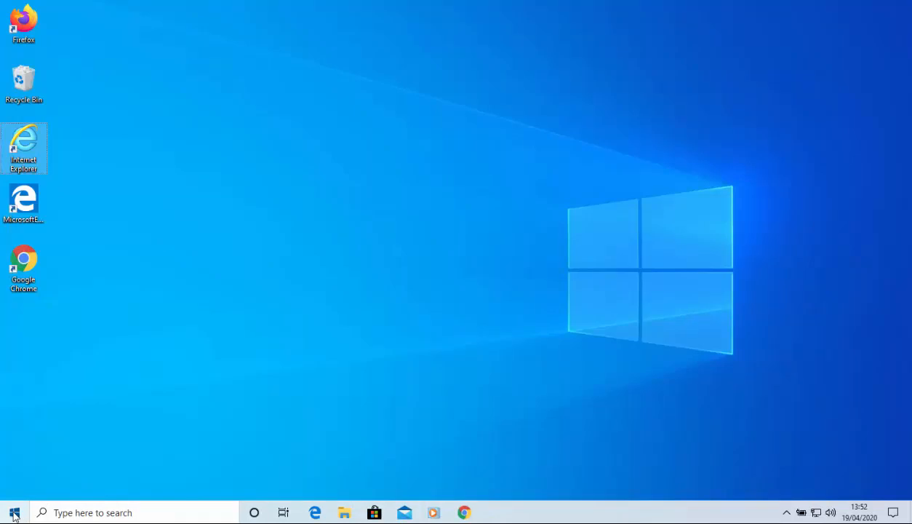
Step: Run 'iexplore.exe -extoff' to relaunch Internet Explorer with all add-ons disabled
type("appwiz.cpl")
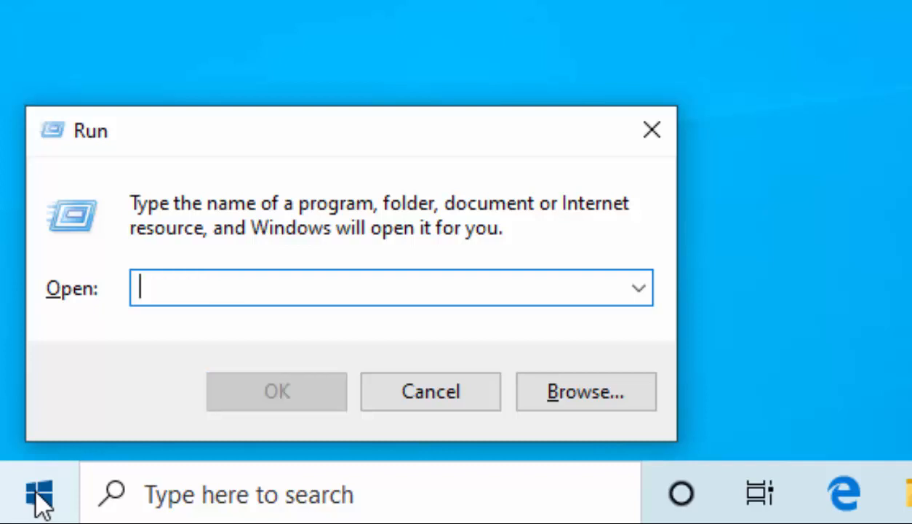
type("iexplor")
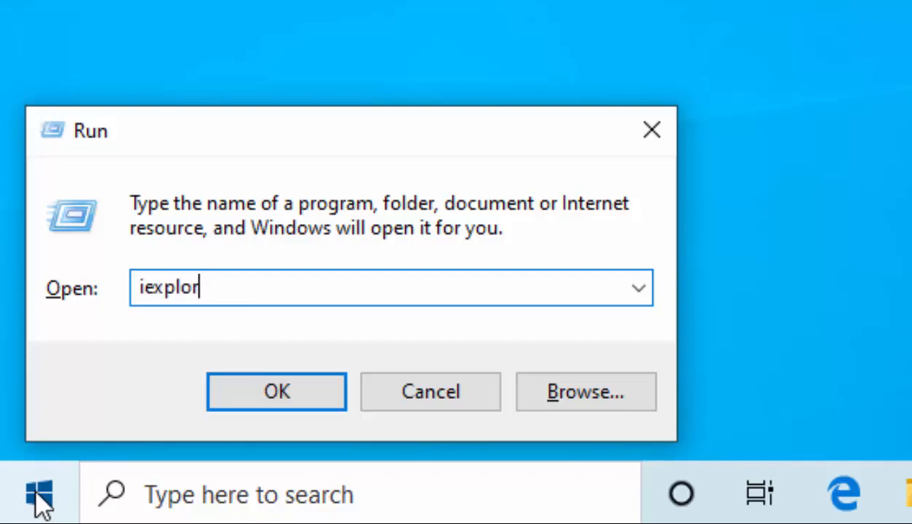
type("e.exe")
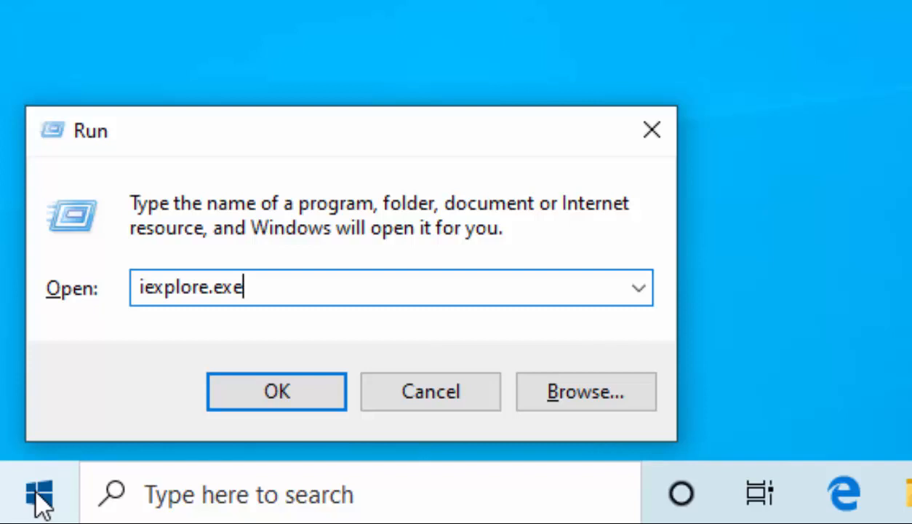
type("-")
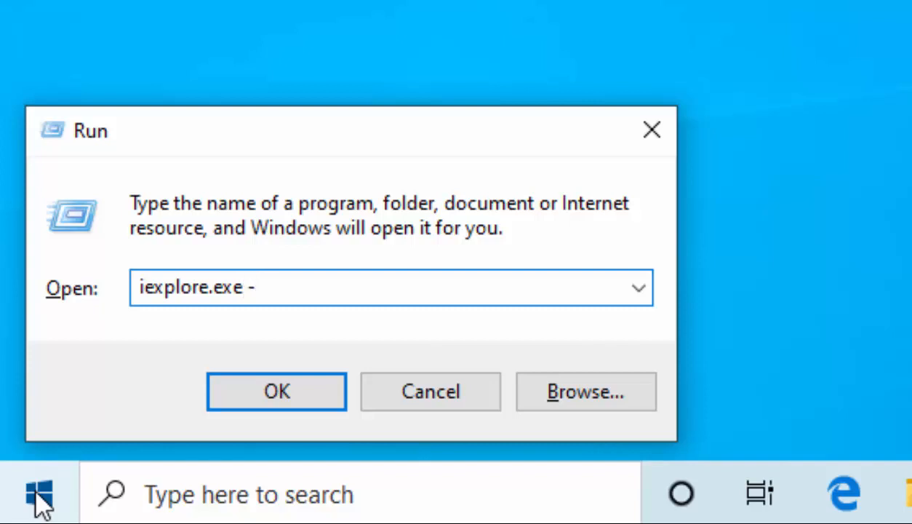
type("extoff")
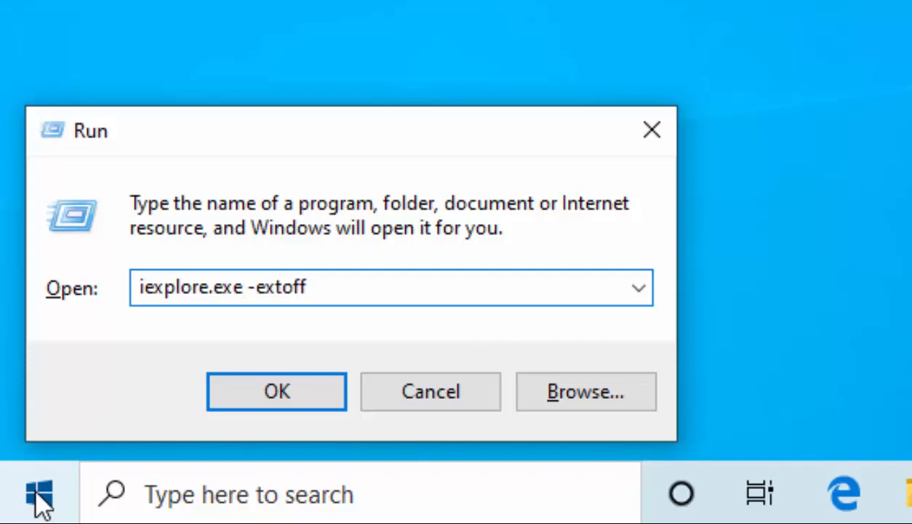
left_click(277, 391)
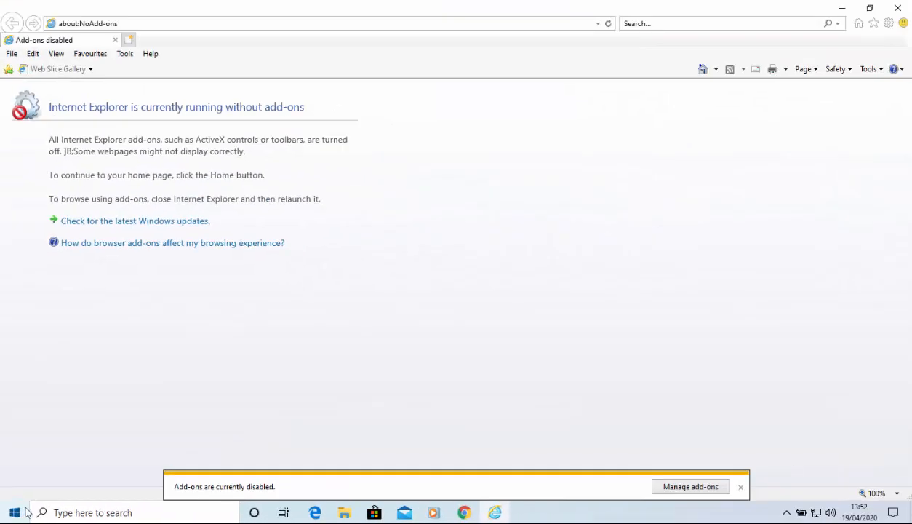
mouse_move(192, 93)
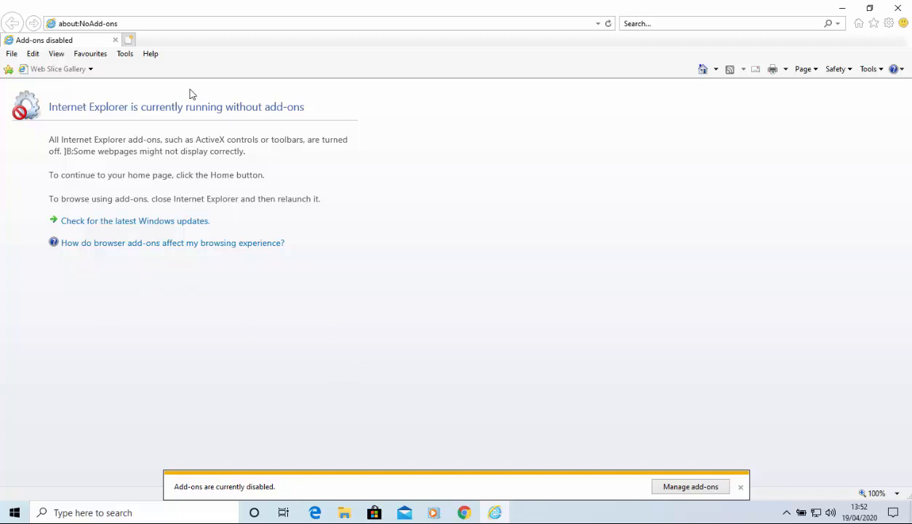
Step: Navigate to bbc.co.uk and bring up the Tools menu for saving the page
type("bbc.co.uk/")
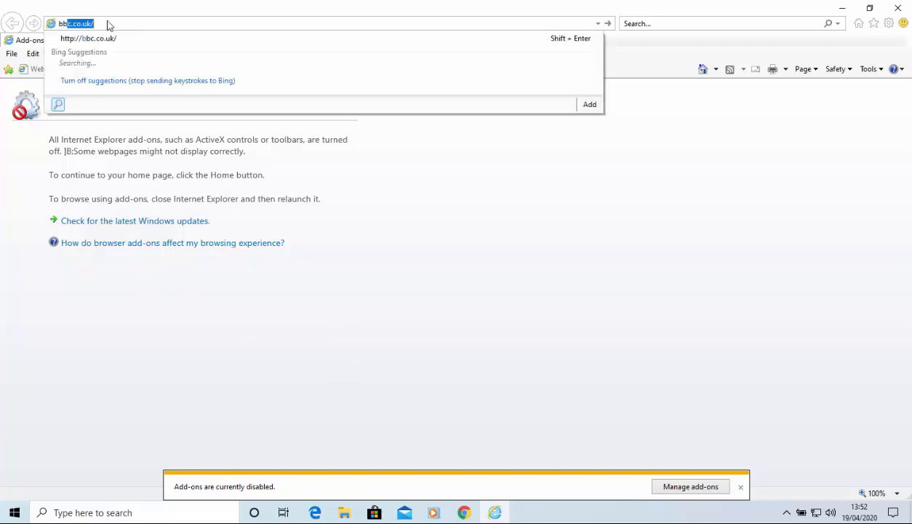
key("Enter")
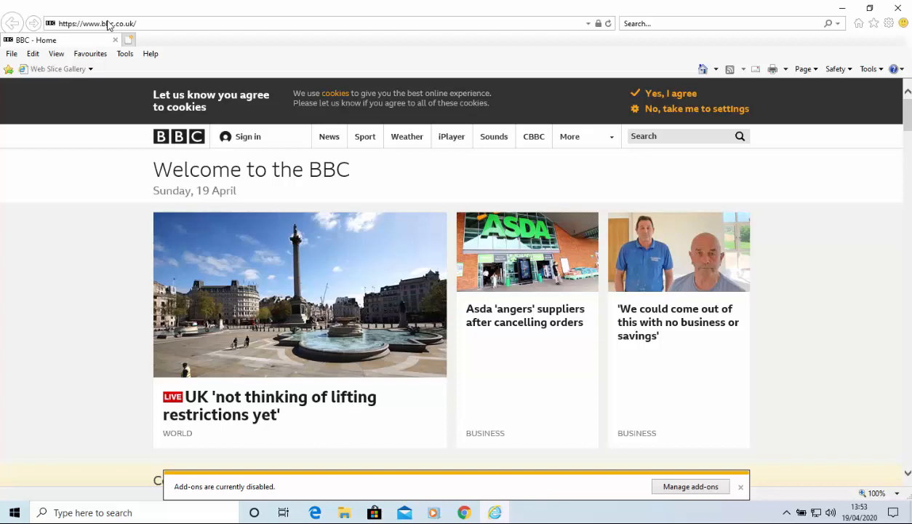
left_click(739, 486)
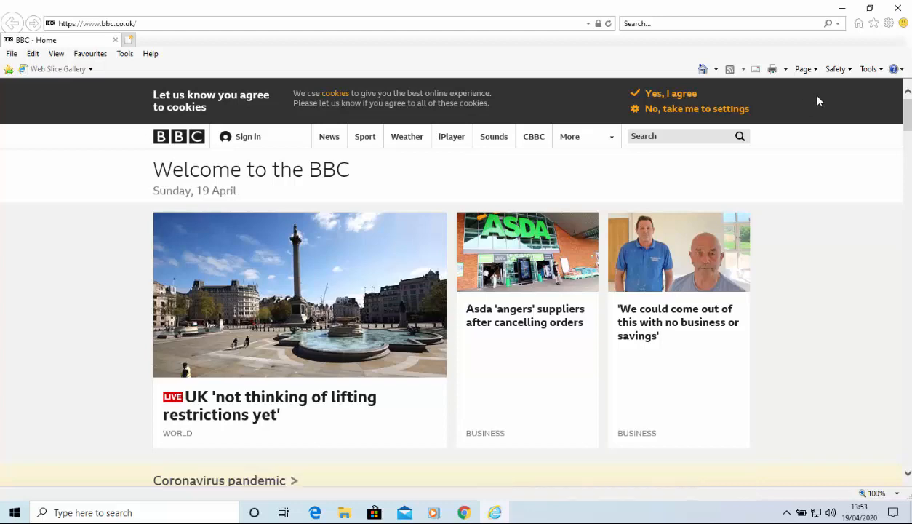
left_click(886, 23)
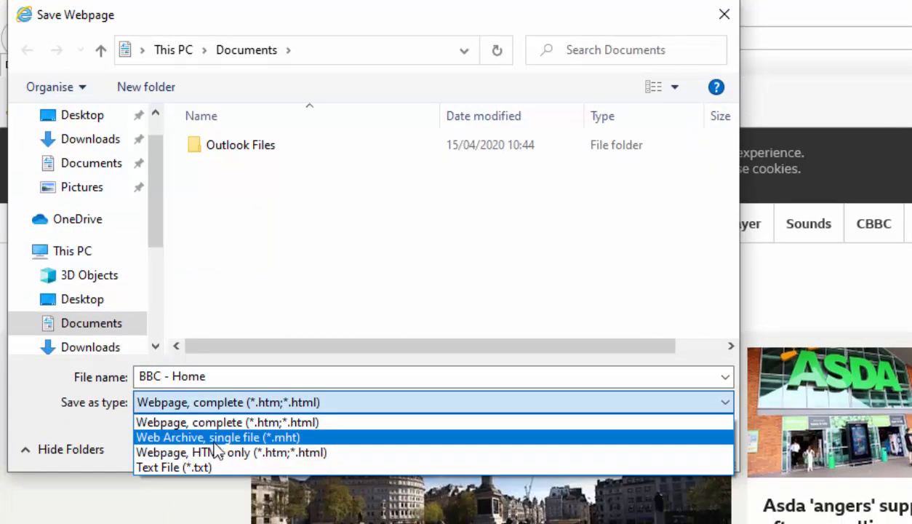
Step: Save the page as a Web Archive, single file (*.mht) named 'BBC Home Page' in Documents
left_click(218, 436)
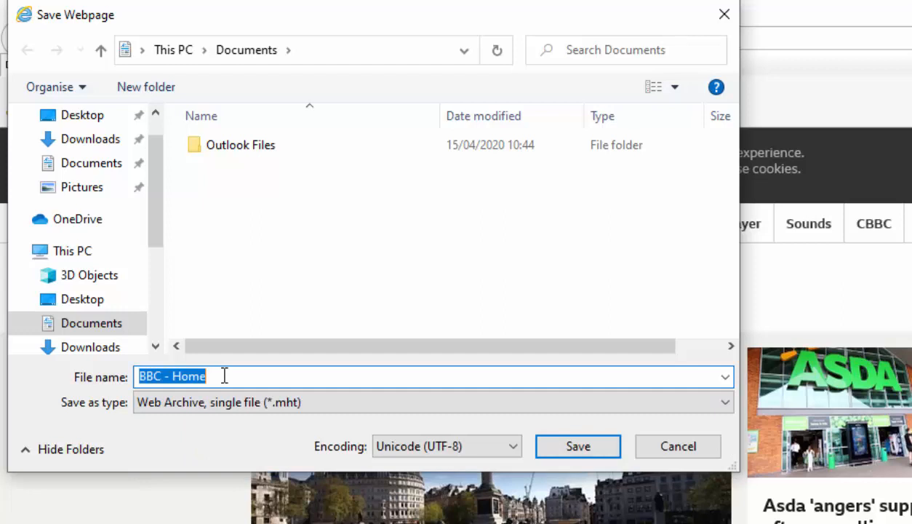
type("B")
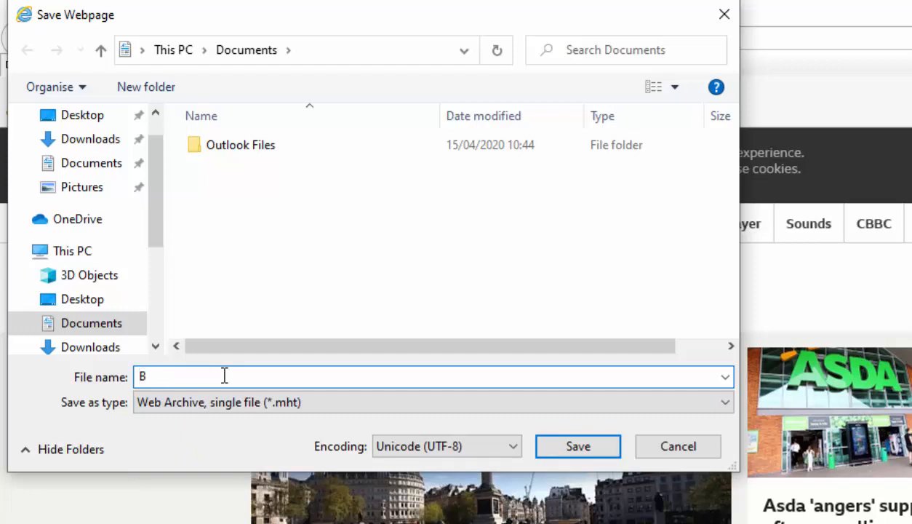
type("BC Home")
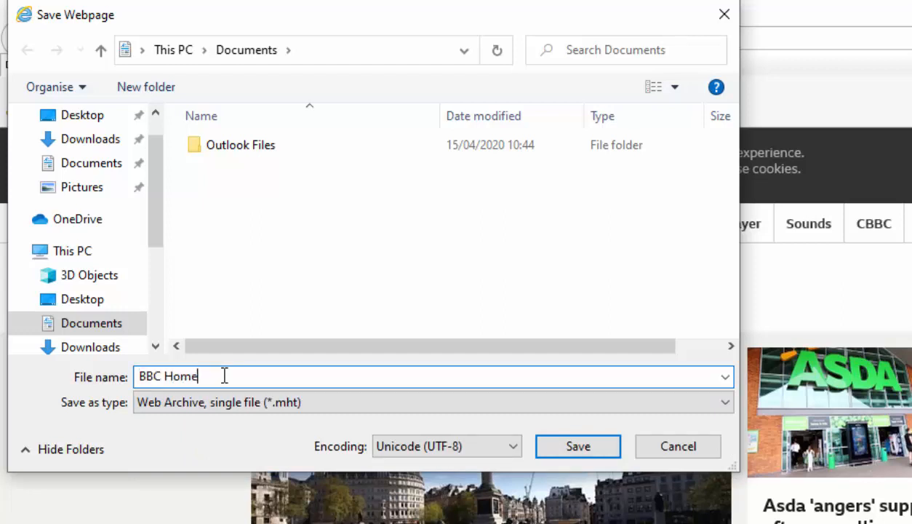
type("Page")
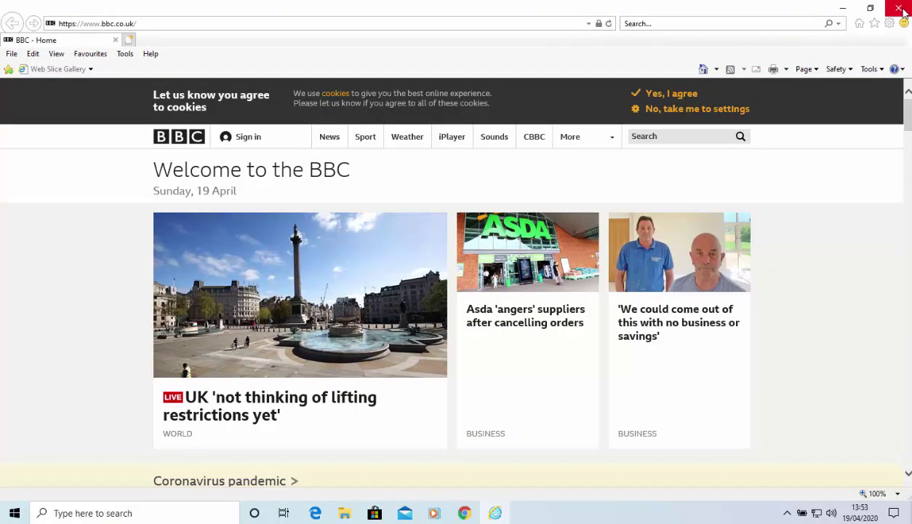
Step: Close IE and reopen the saved BBC Home Page archive from Documents in Internet Explorer
left_click(900, 9)
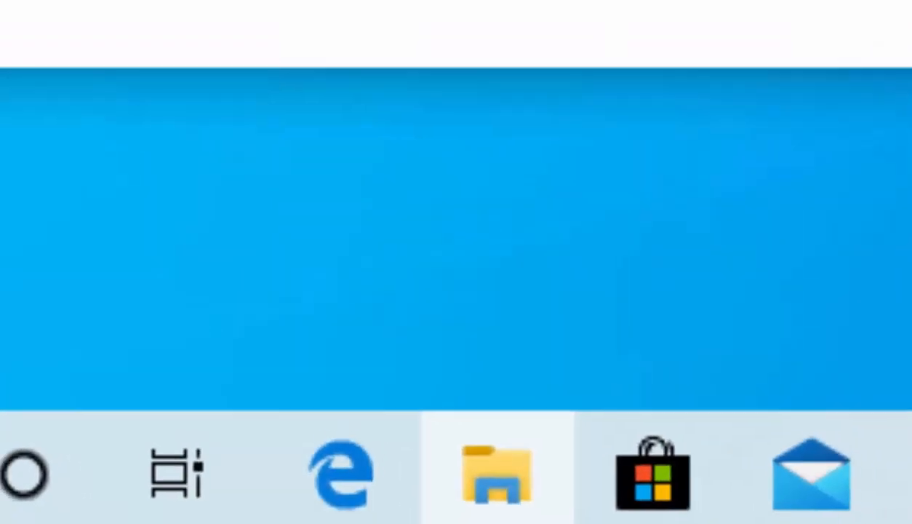
left_click(497, 477)
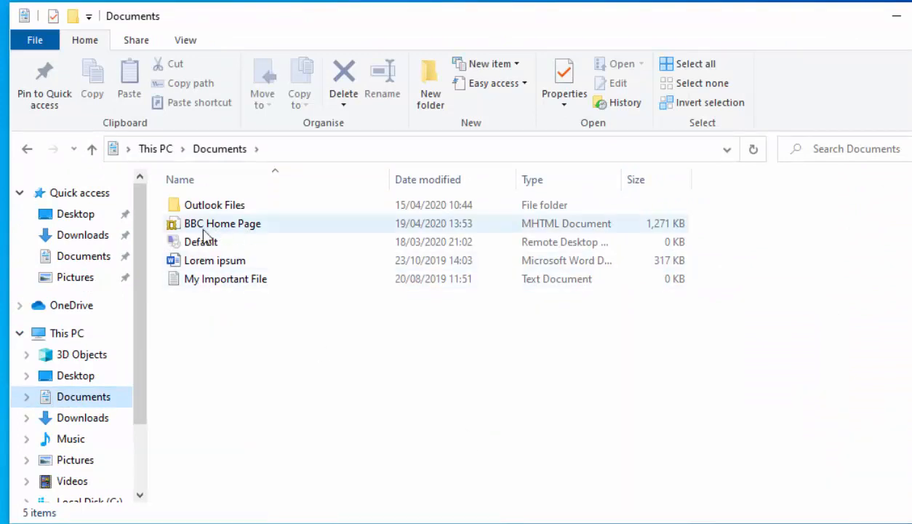
left_click(221, 224)
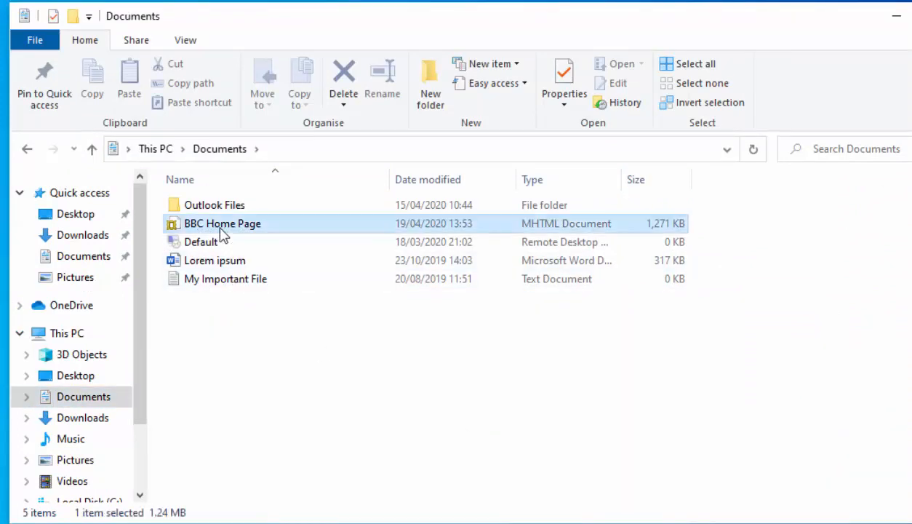
double_click(221, 224)
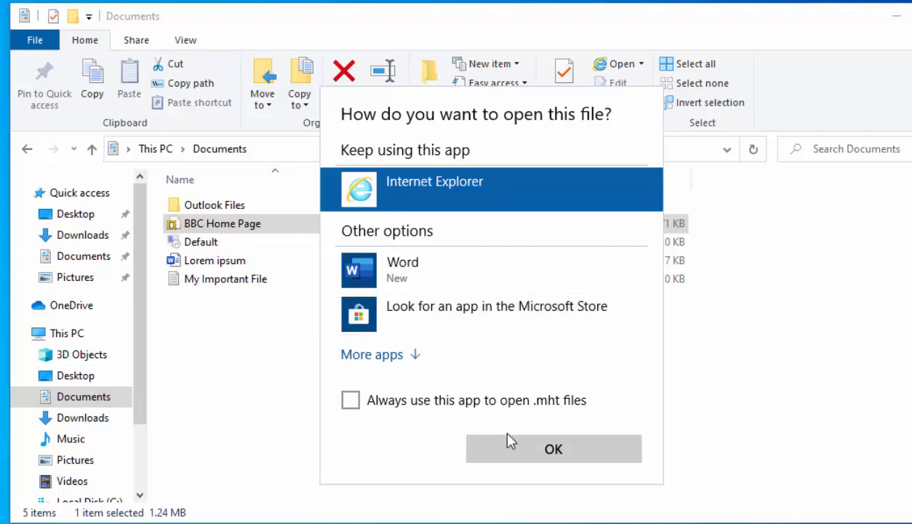
left_click(553, 448)
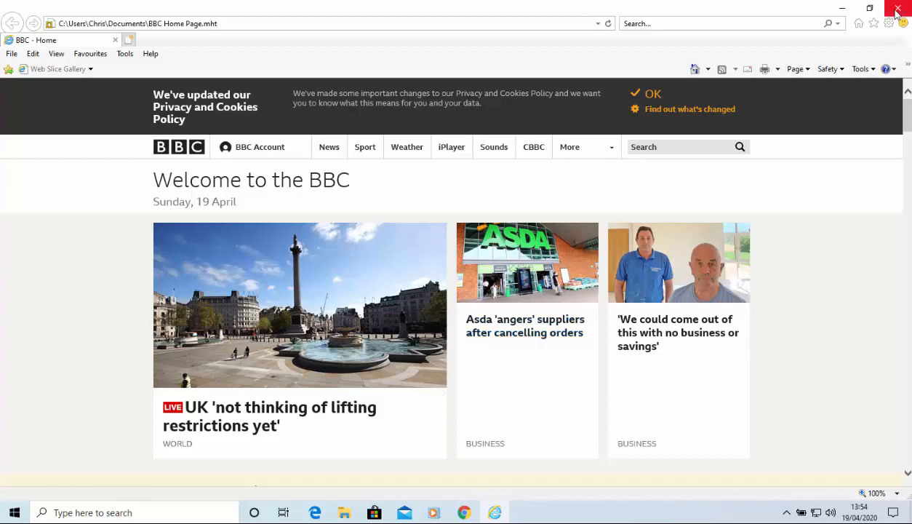
Step: Close Internet Explorer after confirming the saved .mht archive displays
left_click(899, 9)
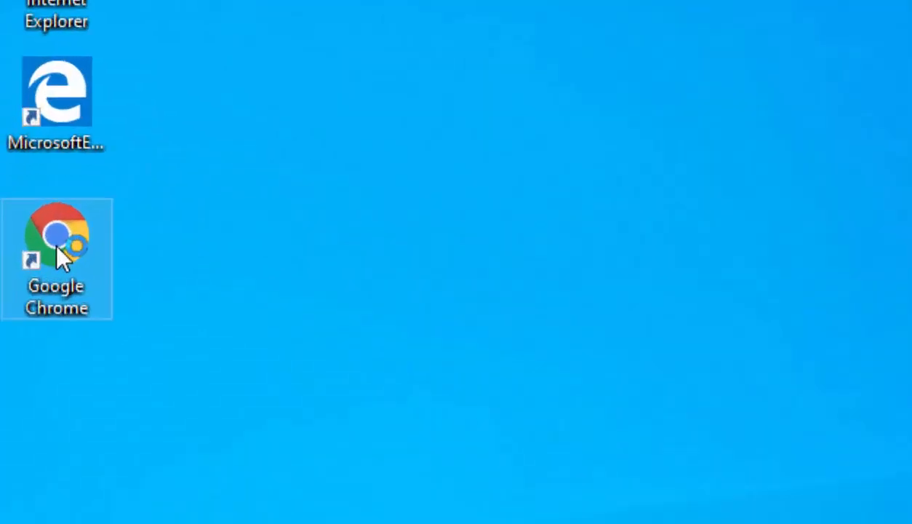
Step: Launch Google Chrome from its desktop shortcut
double_click(55, 236)
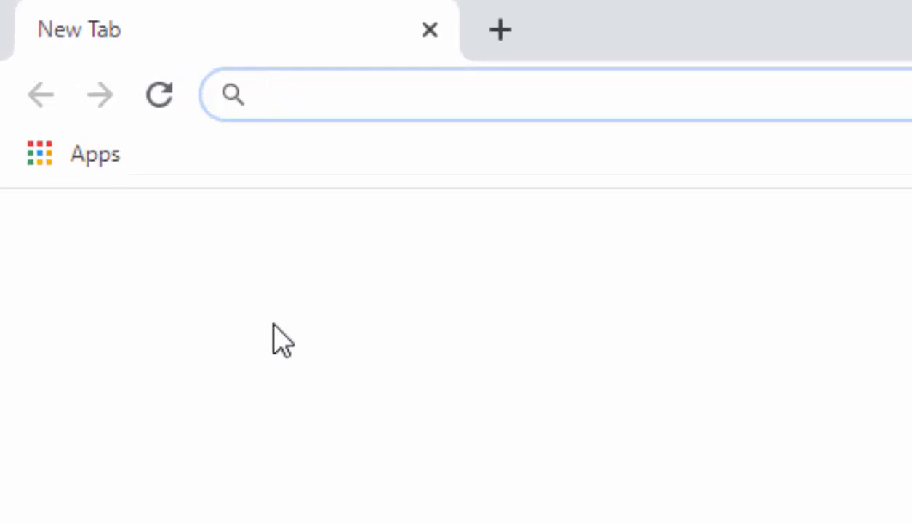
Step: Navigate to chrome.google.com/extensions to reach the Chrome Web Store extensions page
type("chrome.google.com/ex")
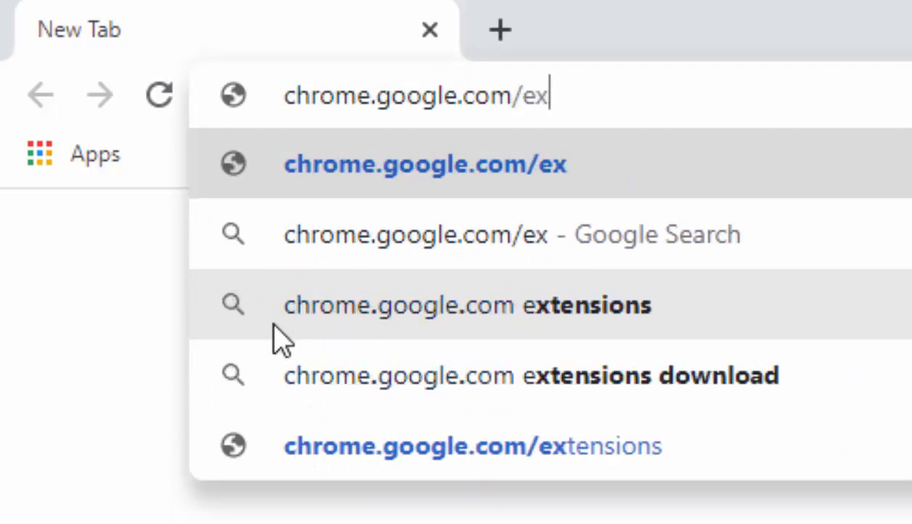
type("tension")
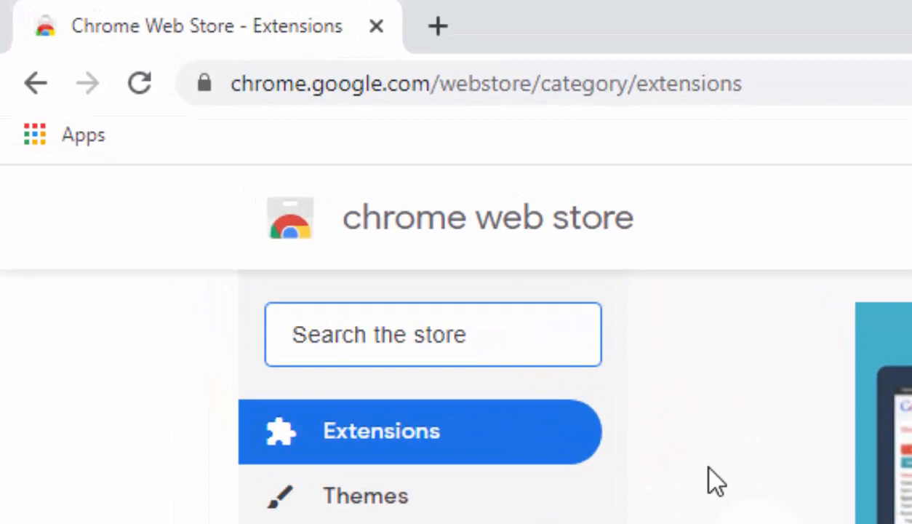
Step: Search the store for 'save page we', add the Save Page WE extension and dismiss the notice
type("save pah")
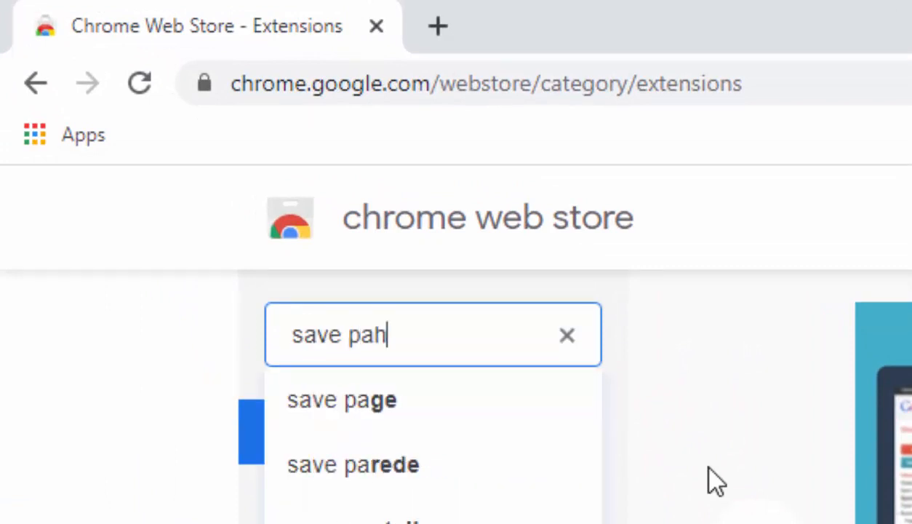
type("save page we")
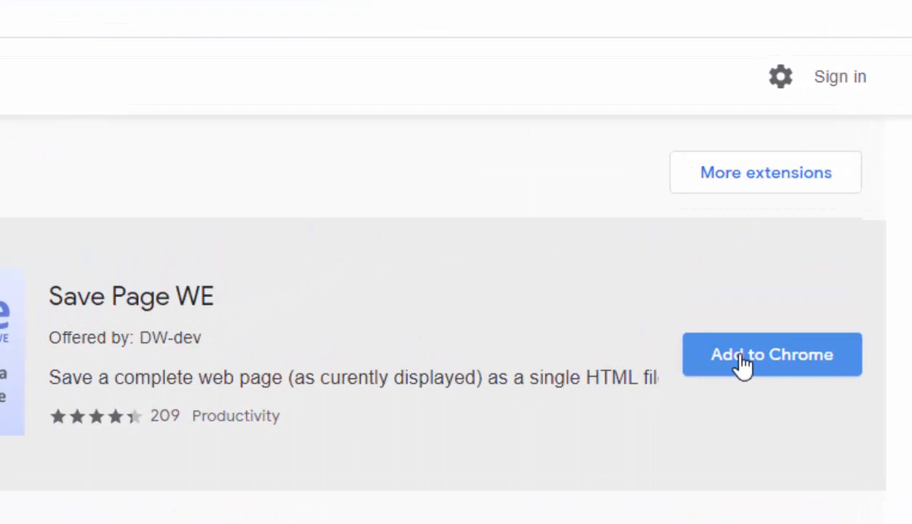
left_click(771, 354)
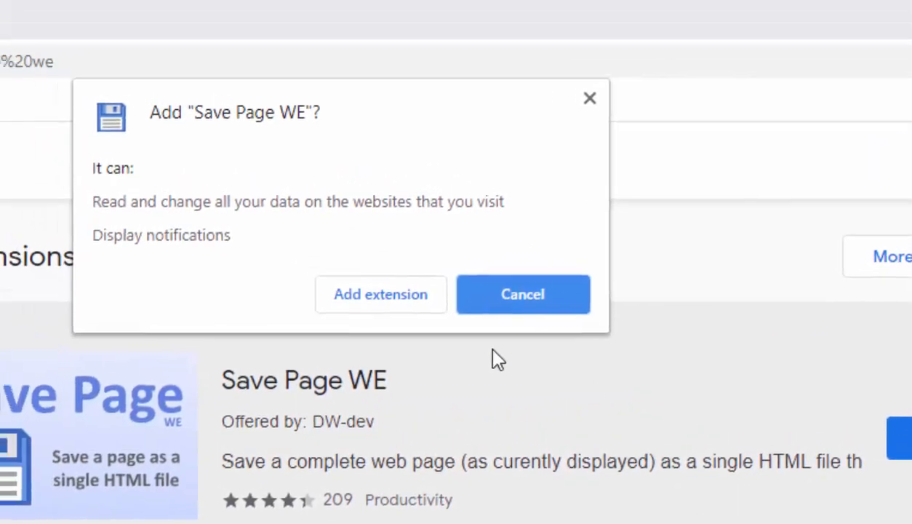
left_click(381, 294)
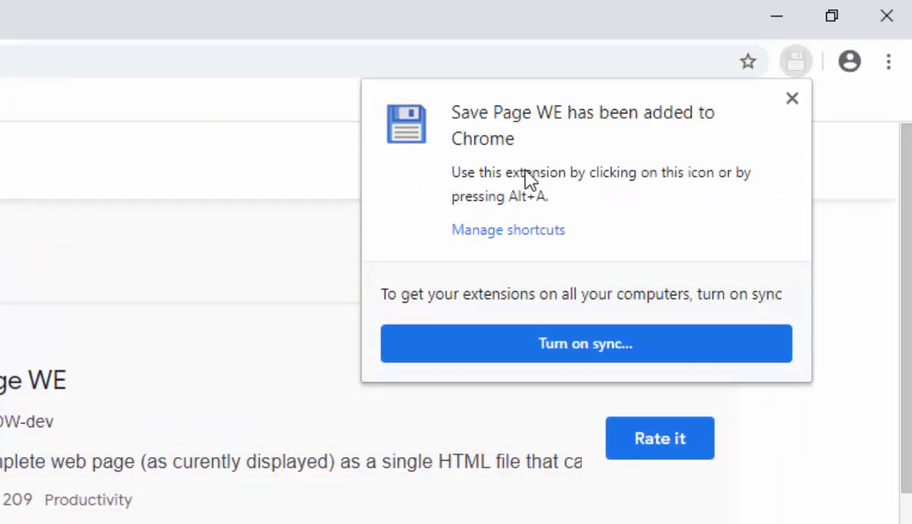
left_click(792, 99)
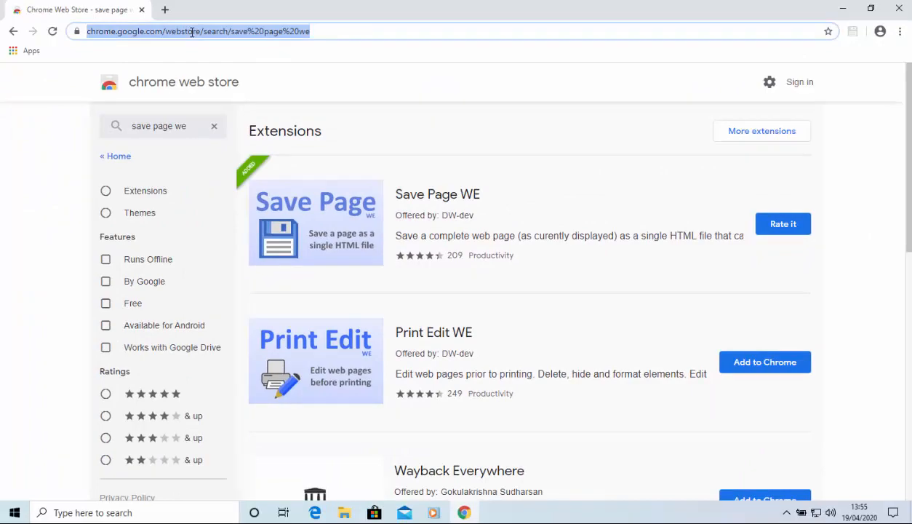
type("www.bb")
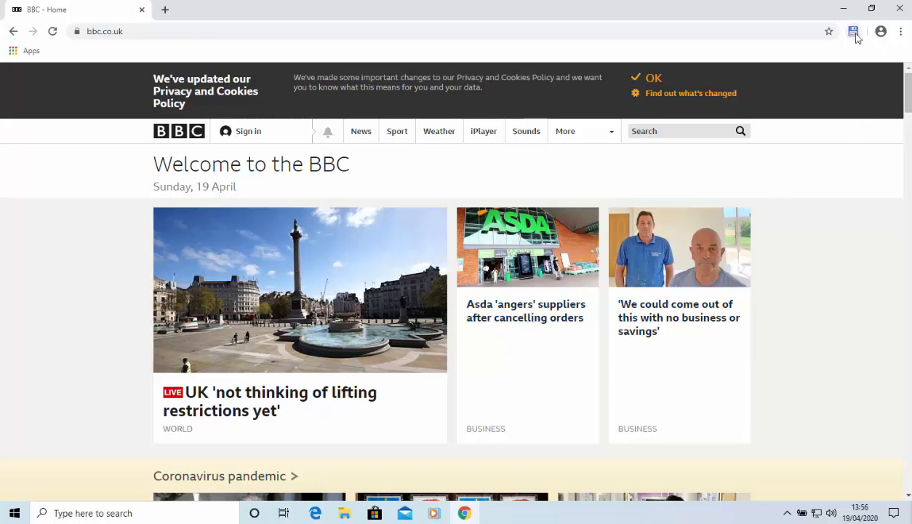
mouse_move(853, 32)
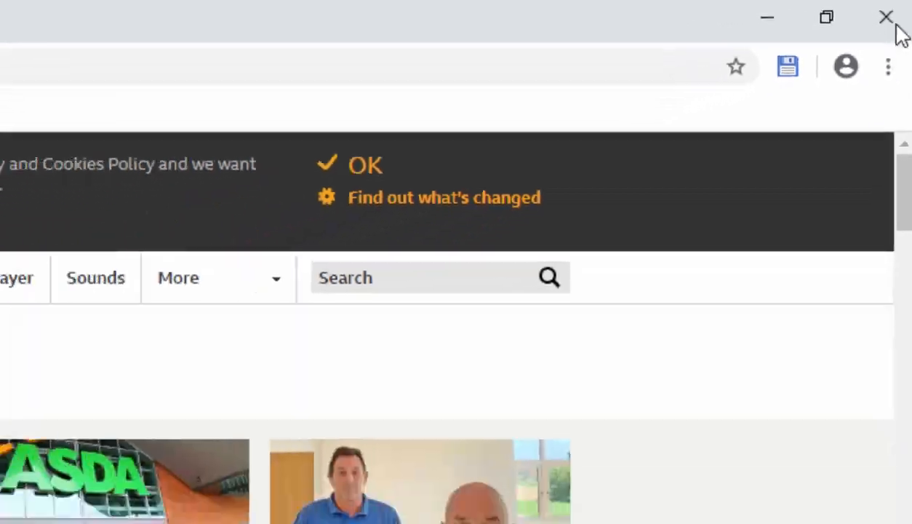
left_click(882, 16)
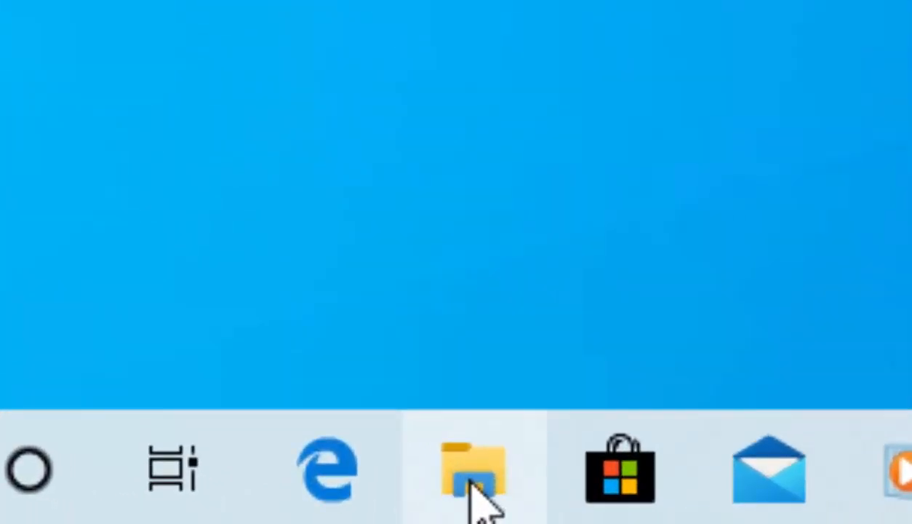
Step: View the saved BBC - Home file from Downloads, then close the Downloads window
left_click(470, 472)
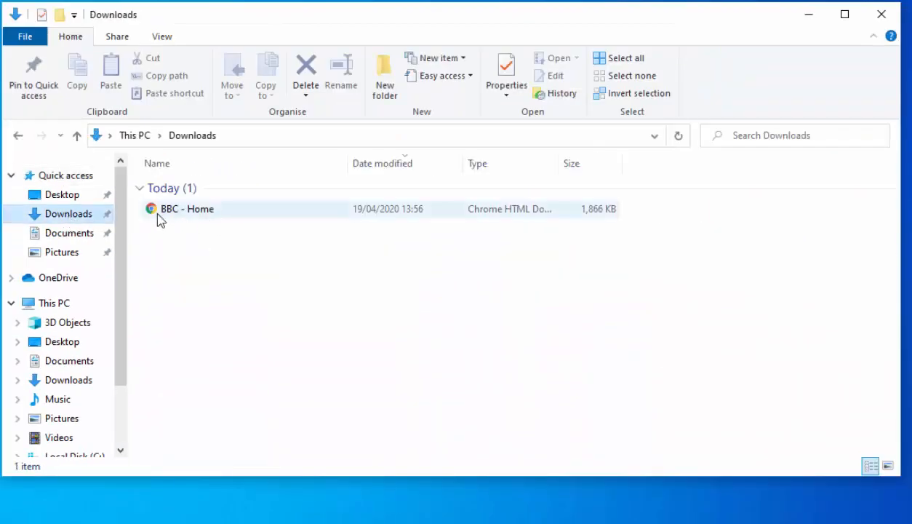
left_click(187, 210)
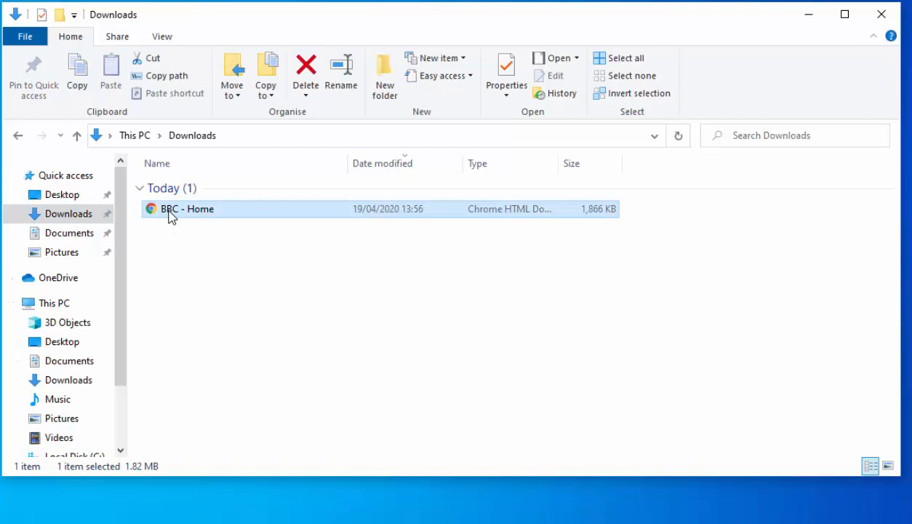
double_click(187, 209)
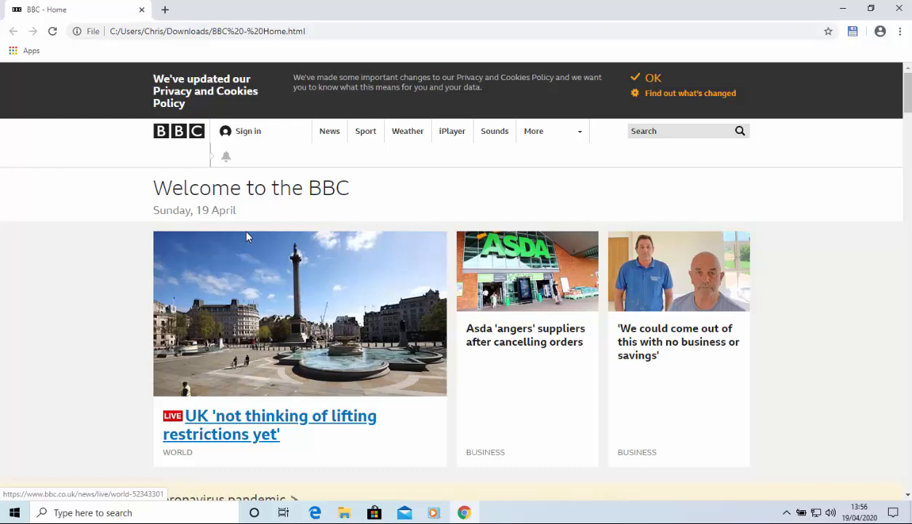
mouse_move(380, 104)
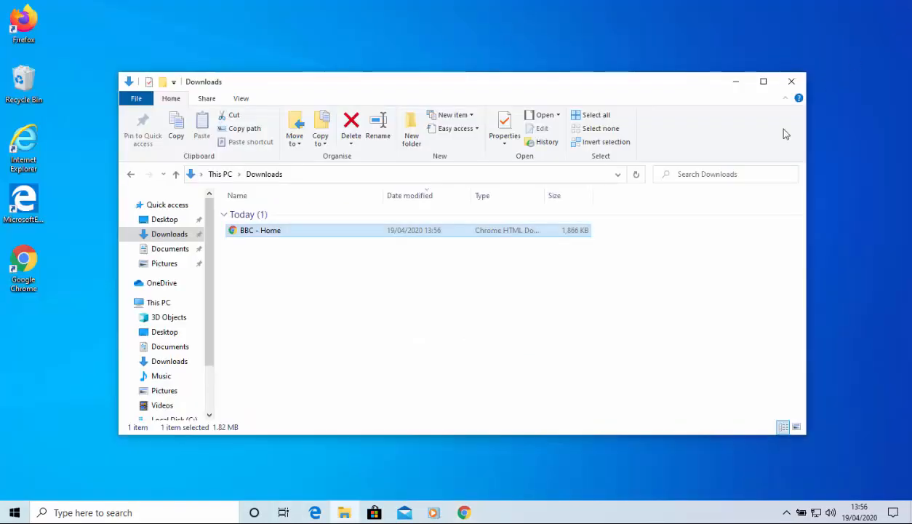
left_click(791, 81)
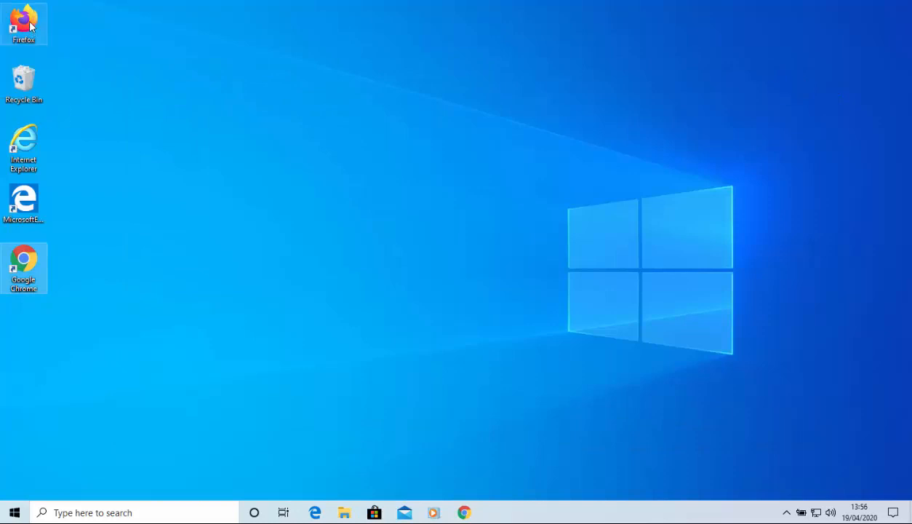
mouse_move(215, 43)
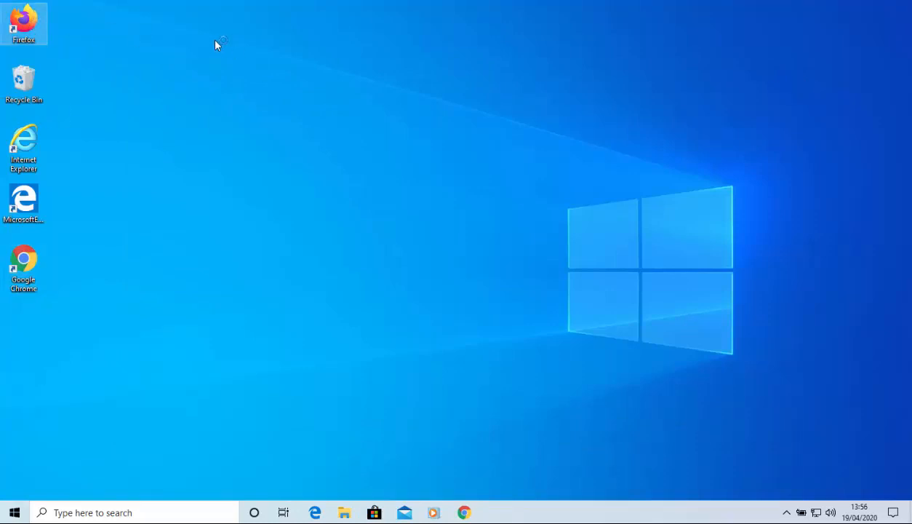
Step: Launch Firefox and search its add-ons site for 'save page we'
double_click(27, 16)
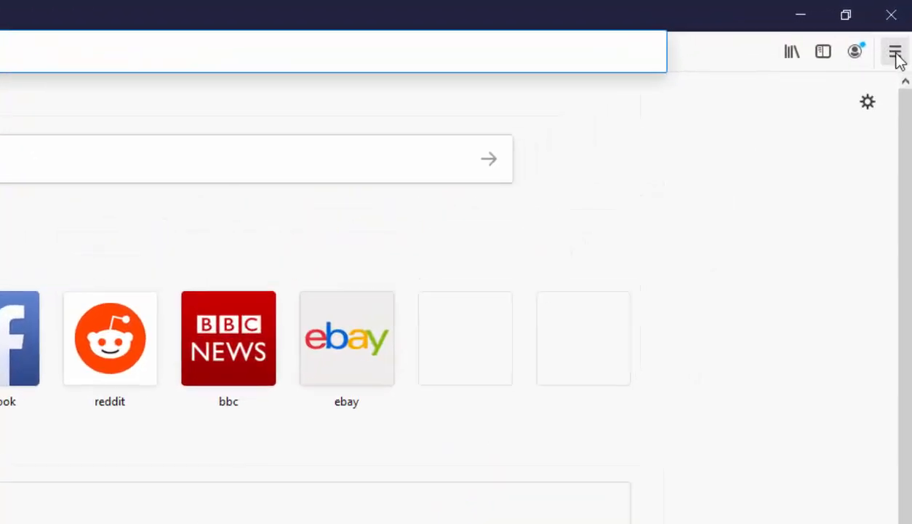
left_click(893, 51)
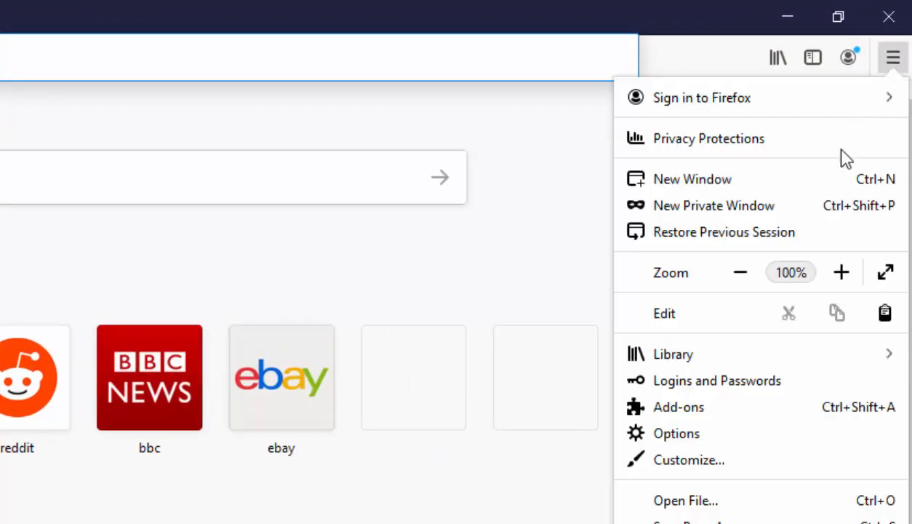
left_click(679, 407)
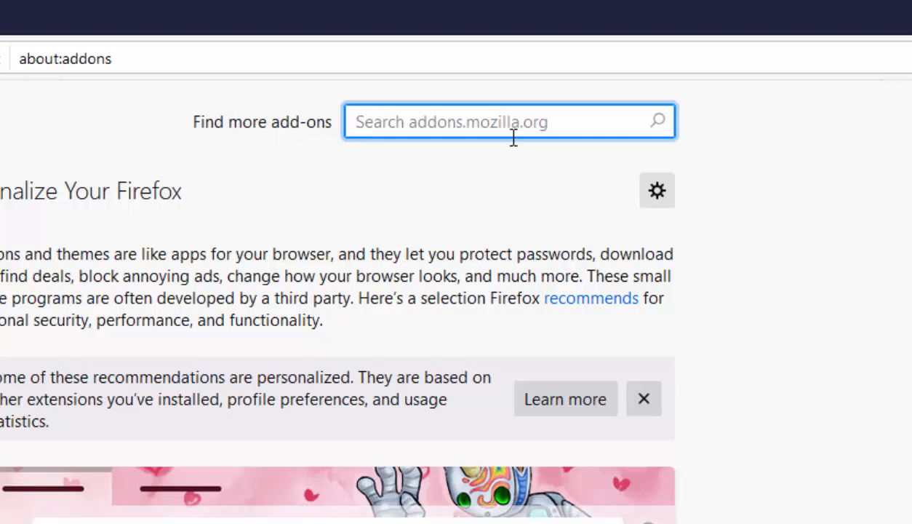
type("save page")
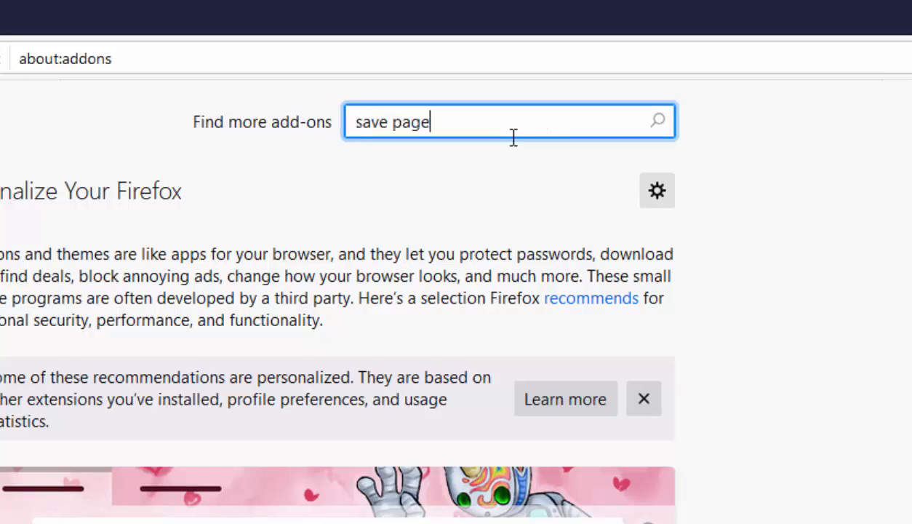
type("we")
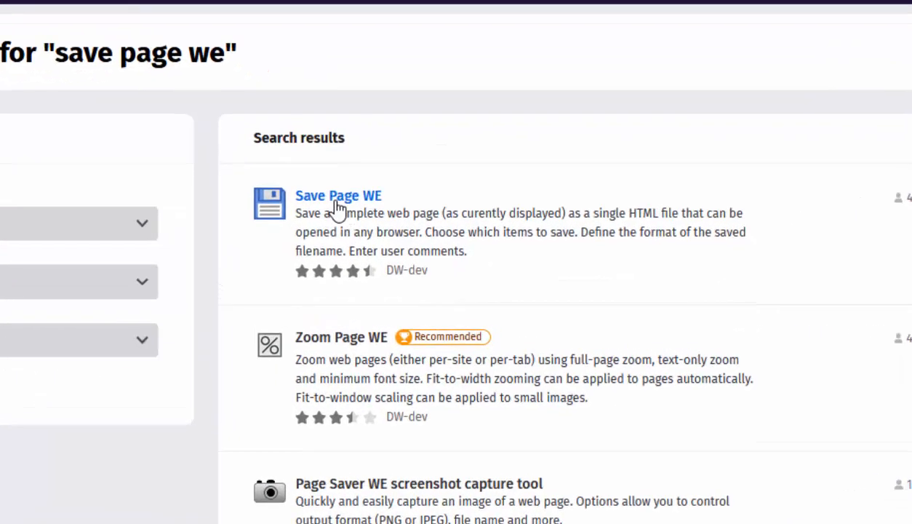
left_click(338, 195)
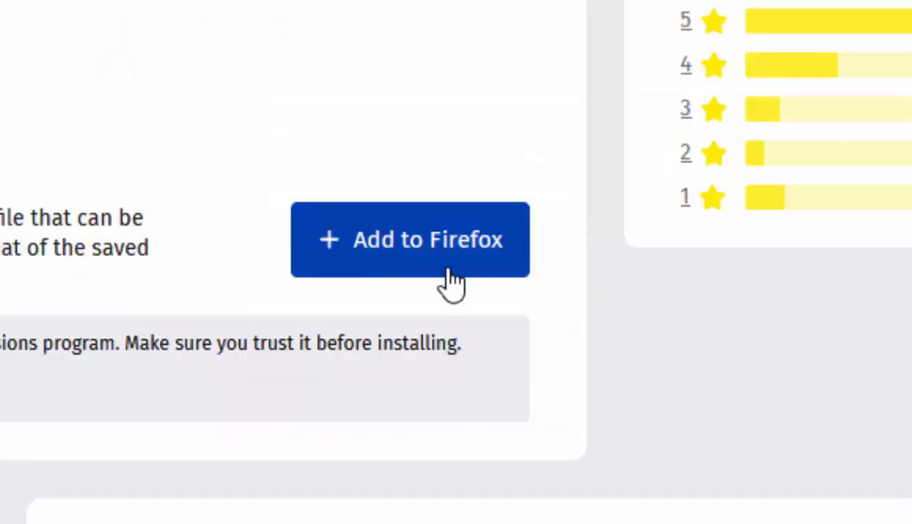
left_click(410, 238)
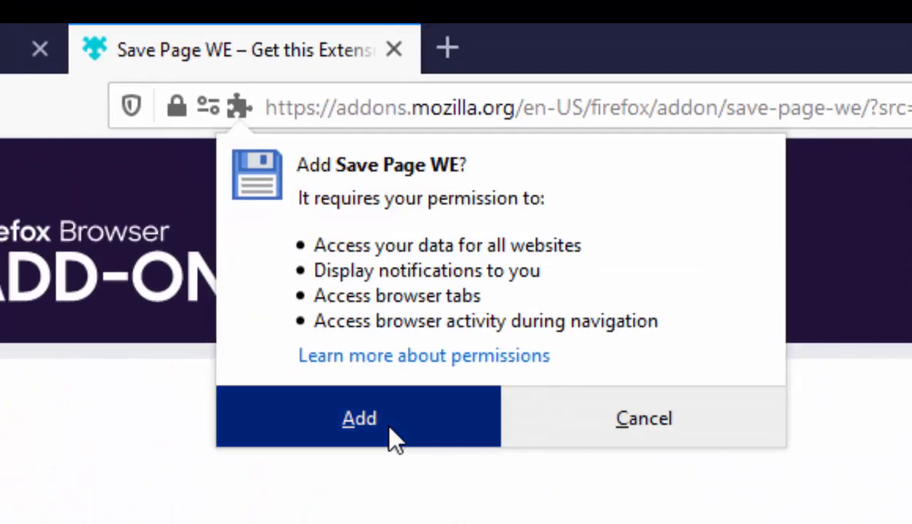
left_click(358, 417)
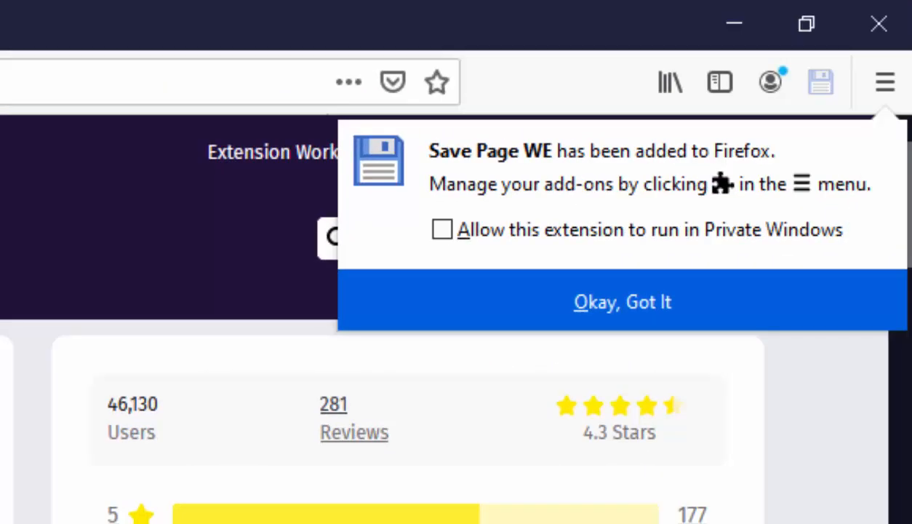
left_click(622, 301)
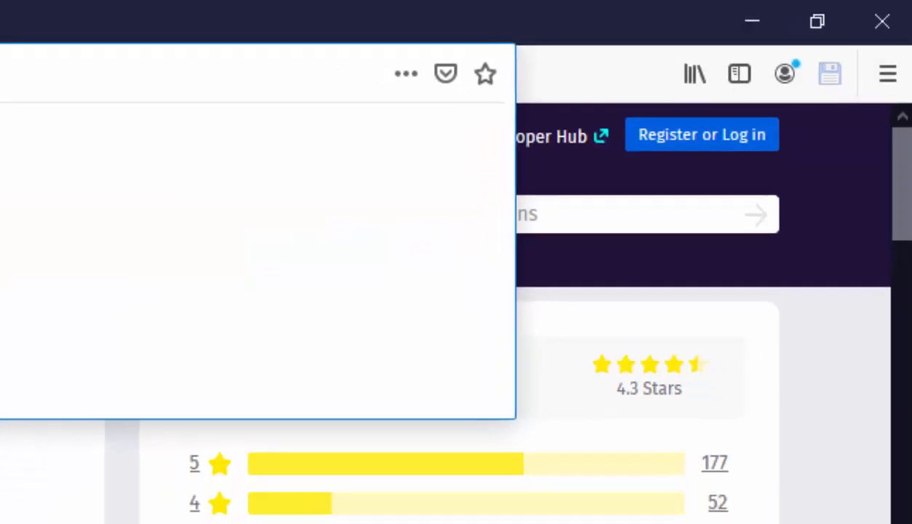
type("www.bbc.co")
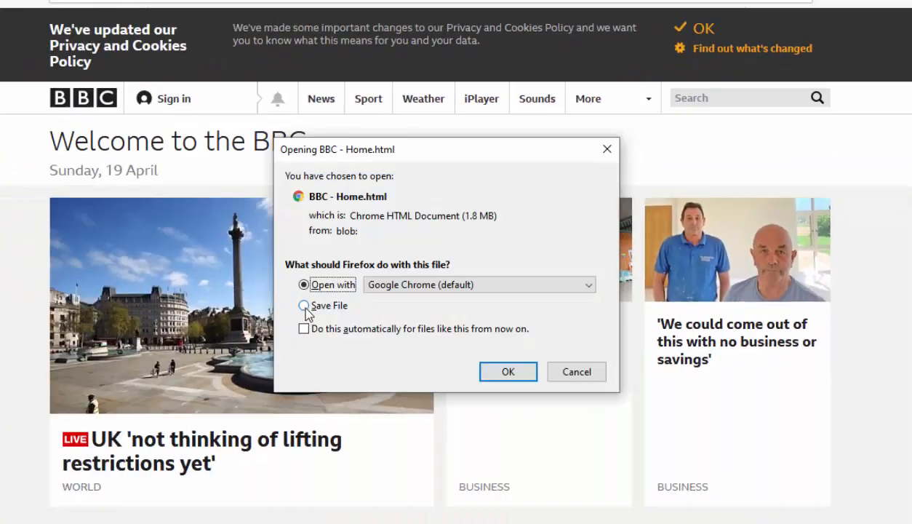
Step: Choose Save File for the BBC - Home.html download and confirm
left_click(303, 306)
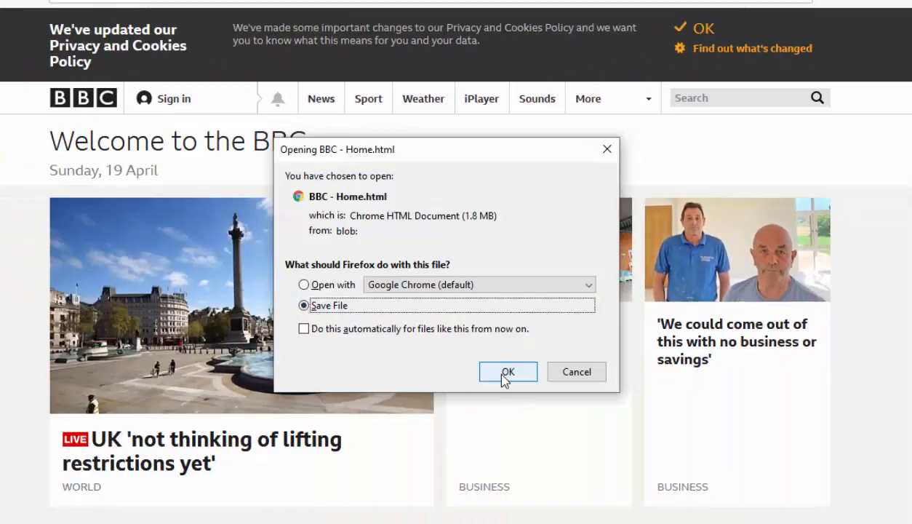
left_click(508, 372)
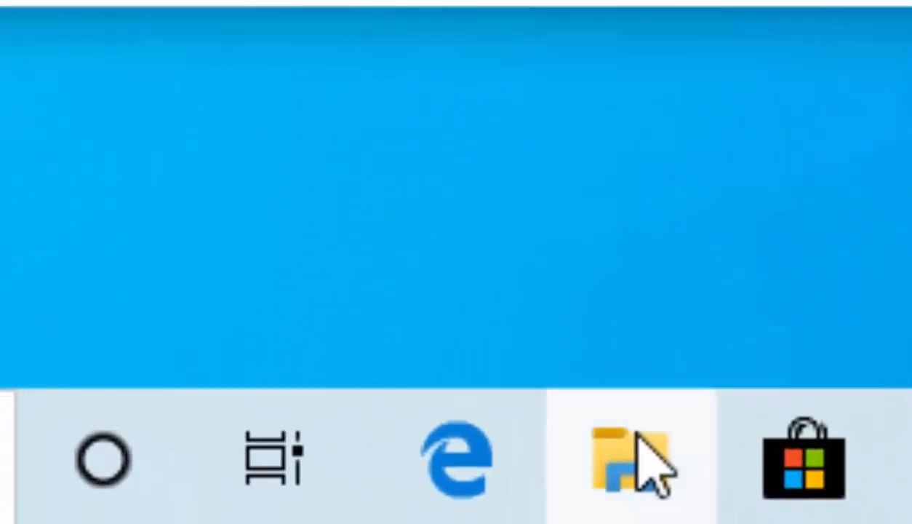
Step: Reopen the newly saved BBC - Home file from Downloads in the browser
left_click(619, 457)
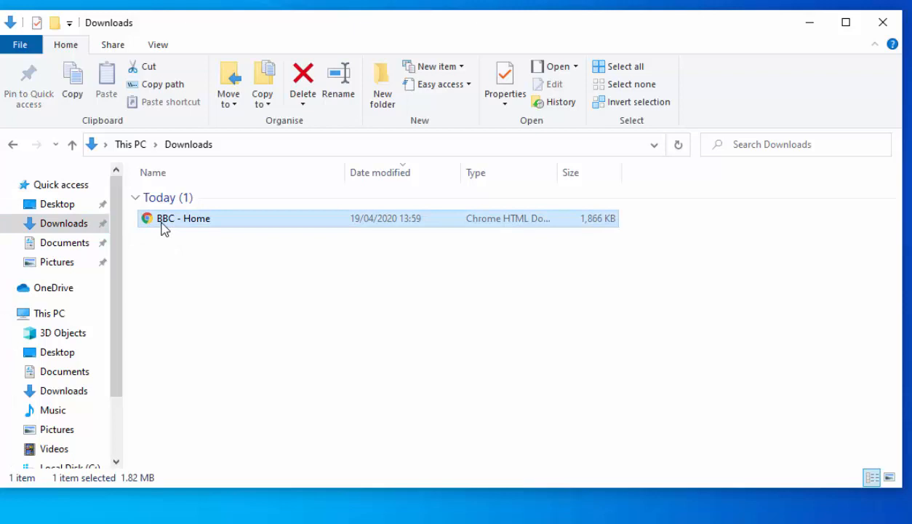
double_click(184, 218)
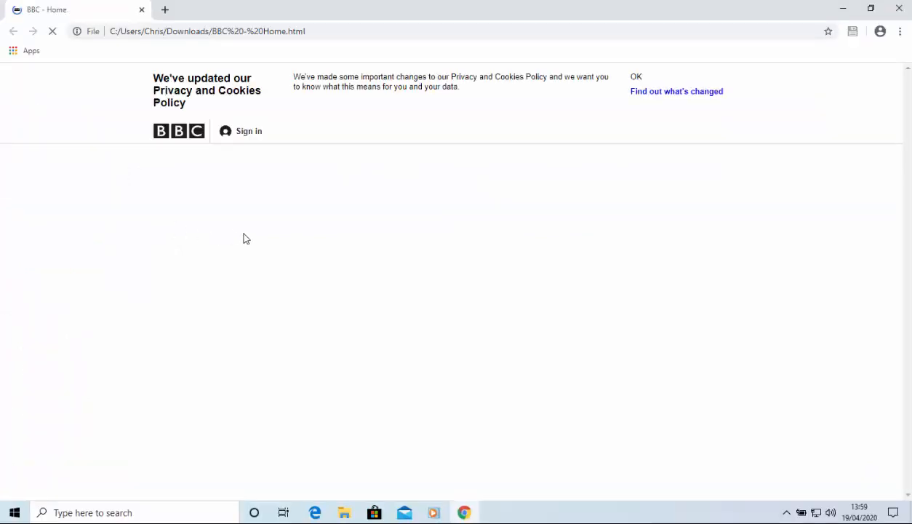